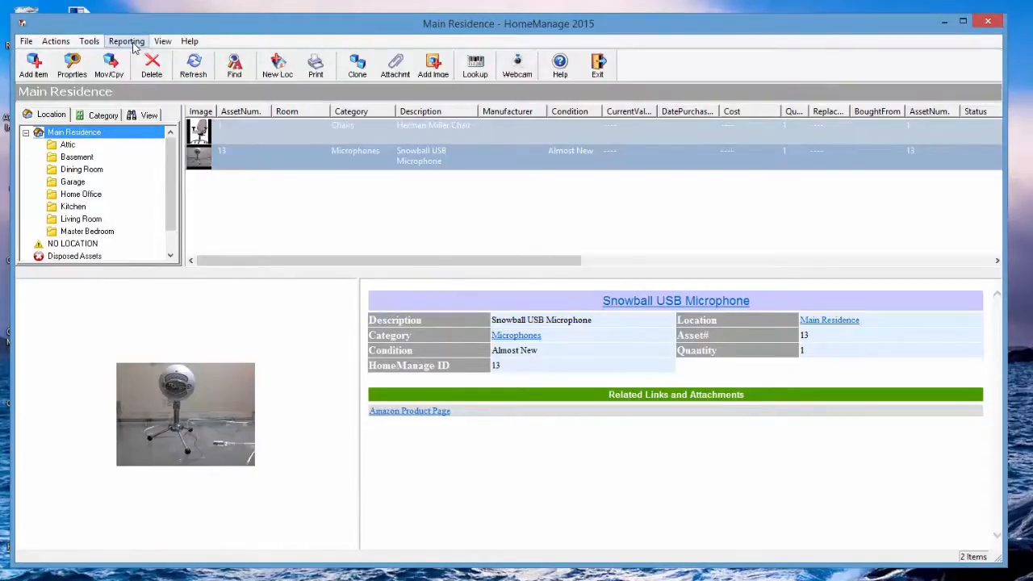
# - Open Output Labels and browse label files such as ItemComprehensive.lbl and OwnerNameBarCode128.lbl
pyautogui.click(126, 42)
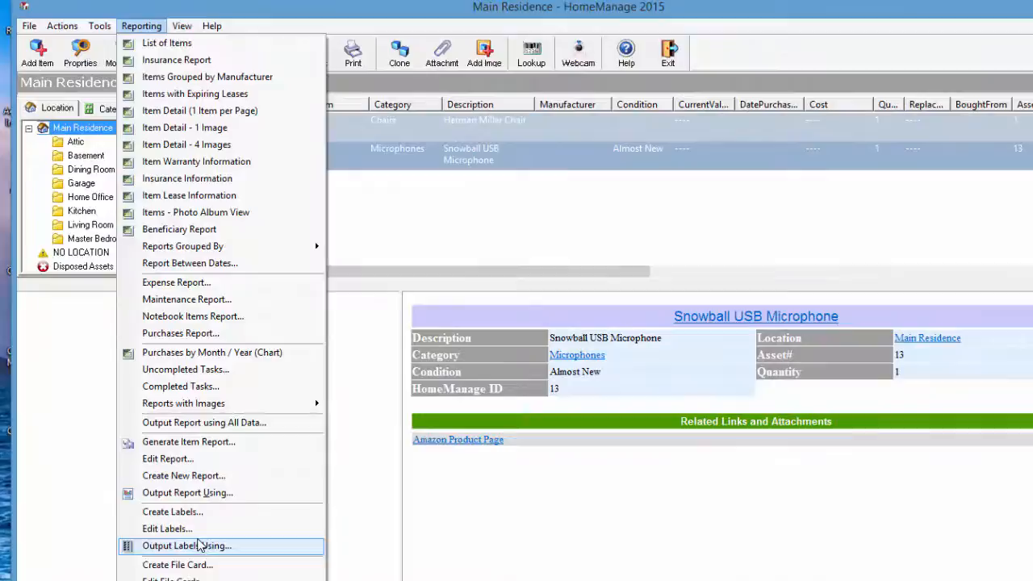
pyautogui.click(187, 546)
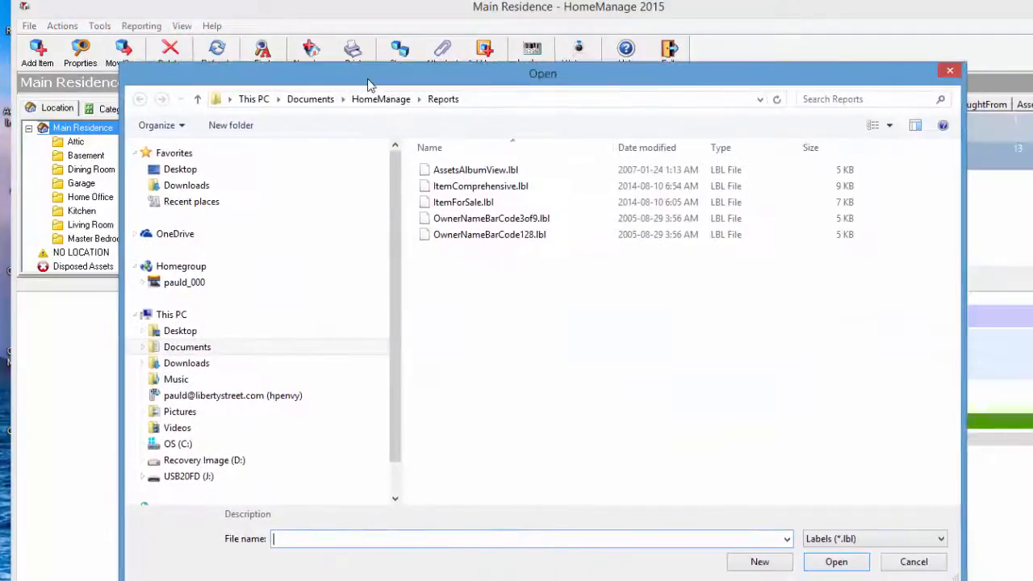
pyautogui.click(480, 186)
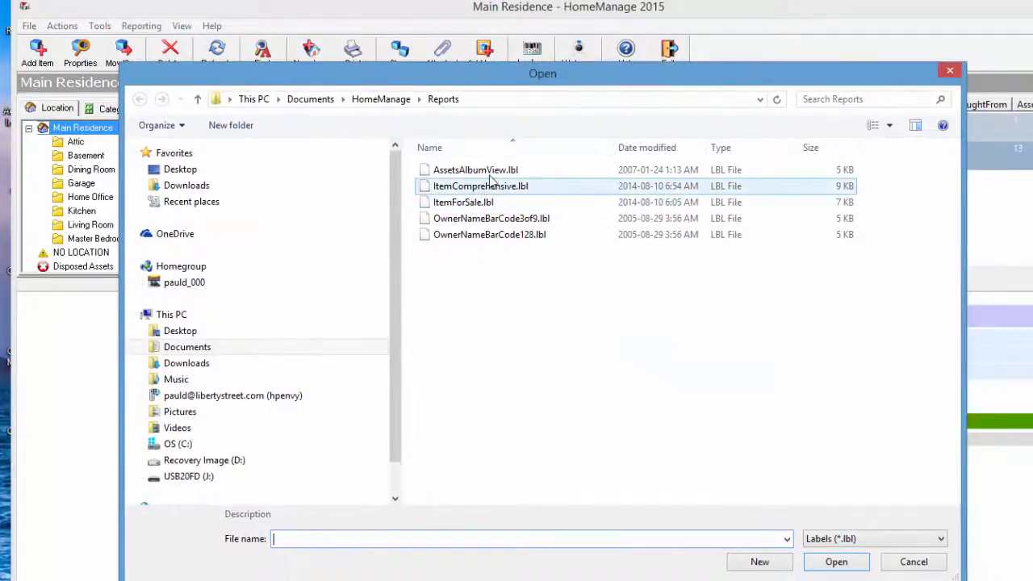
pyautogui.click(490, 234)
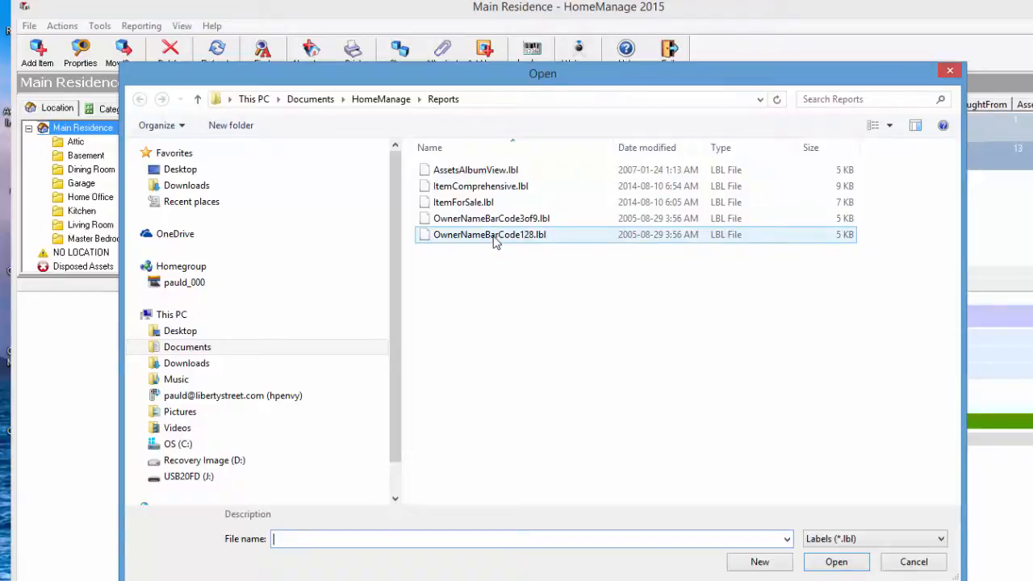
pyautogui.moveTo(491, 218)
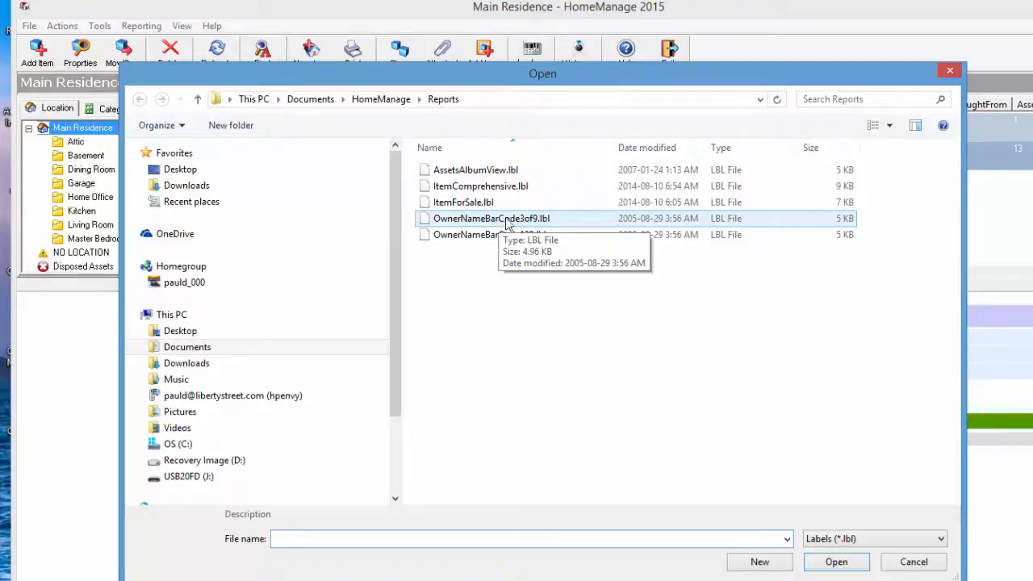
# - Open OwnerNameBarCode3of9.lbl in the designer and inspect its Asset.Barcode_3OF9 barcode contents
pyautogui.doubleClick(491, 218)
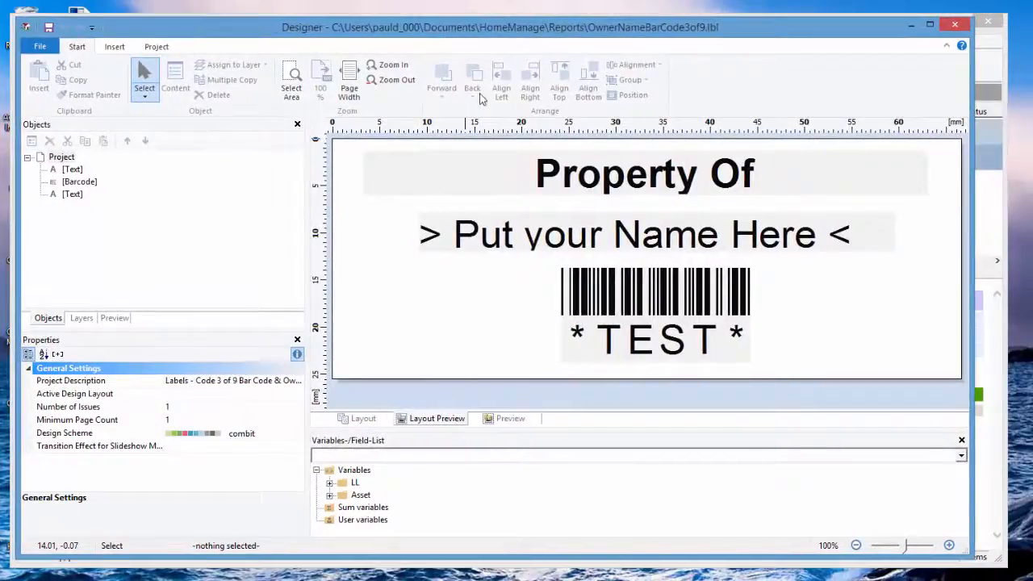
pyautogui.moveTo(598, 323)
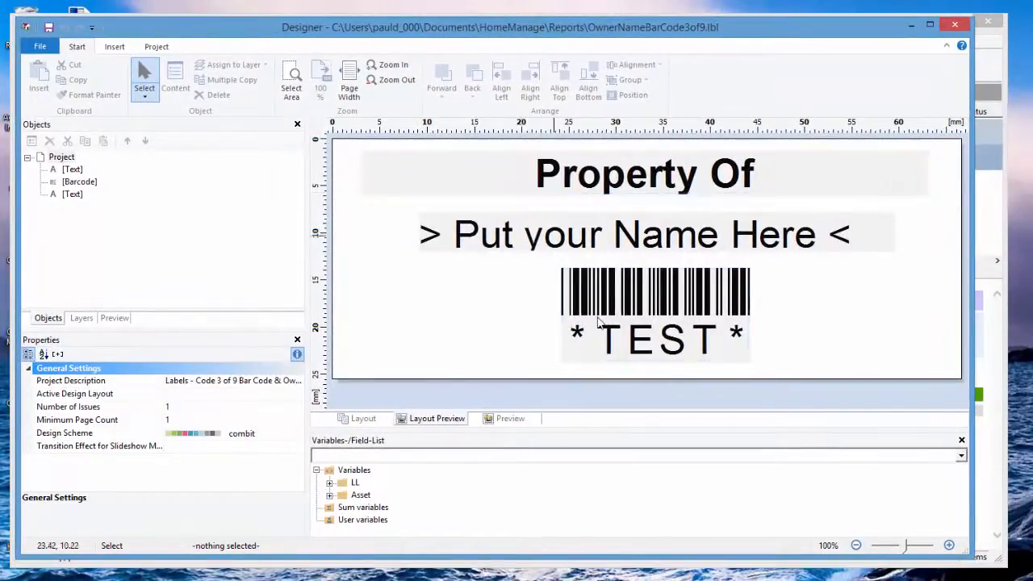
pyautogui.click(653, 315)
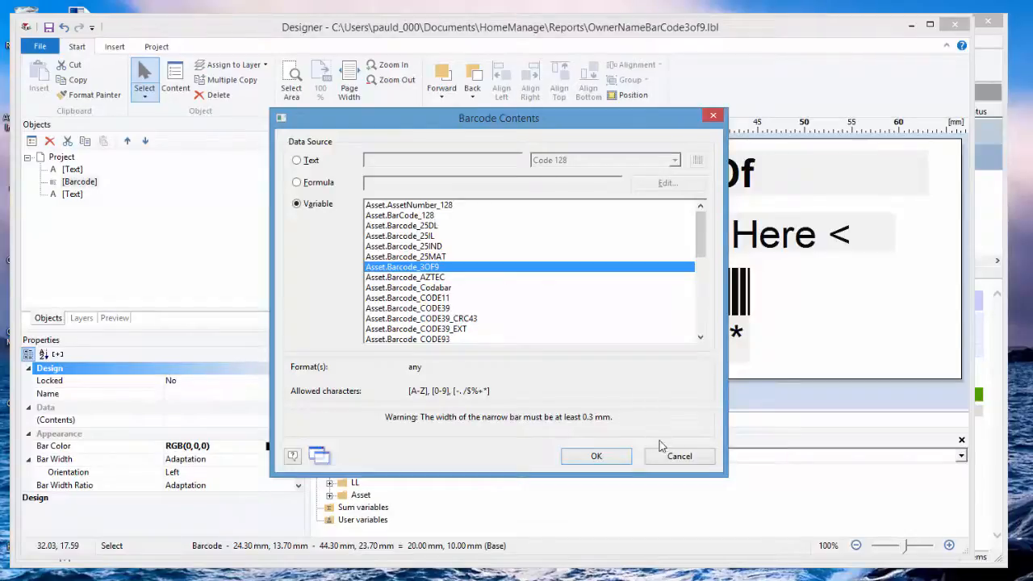
pyautogui.click(595, 456)
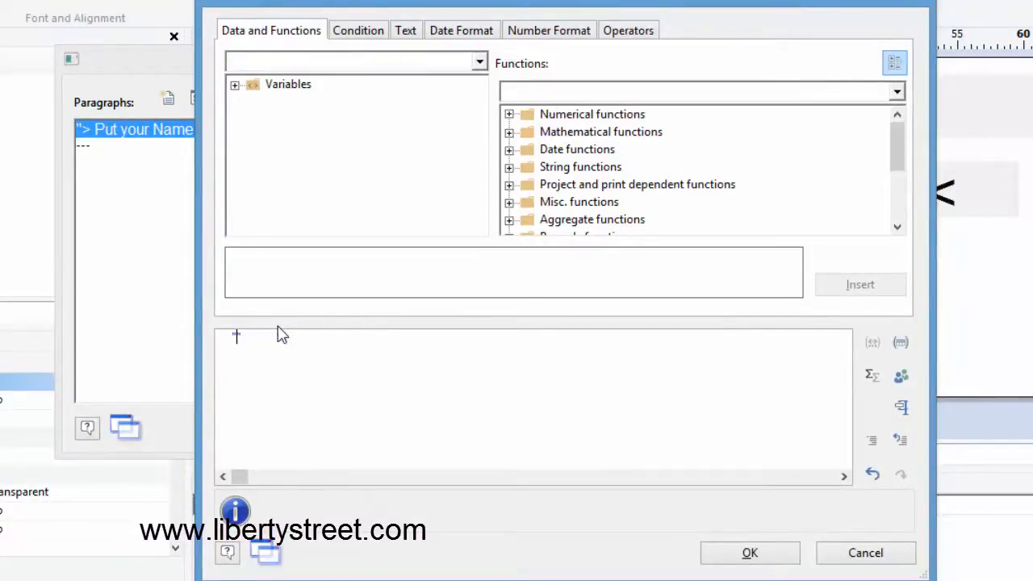
# - Change the second text line to 'Liberty Street Software' and close the label designer
pyautogui.write('"Lib"')
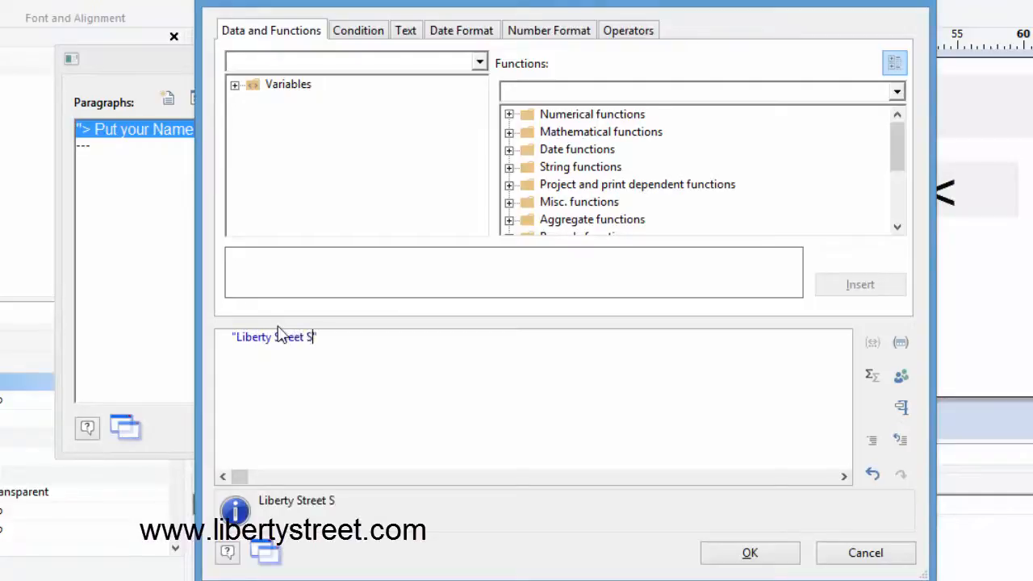
pyautogui.write('oftware')
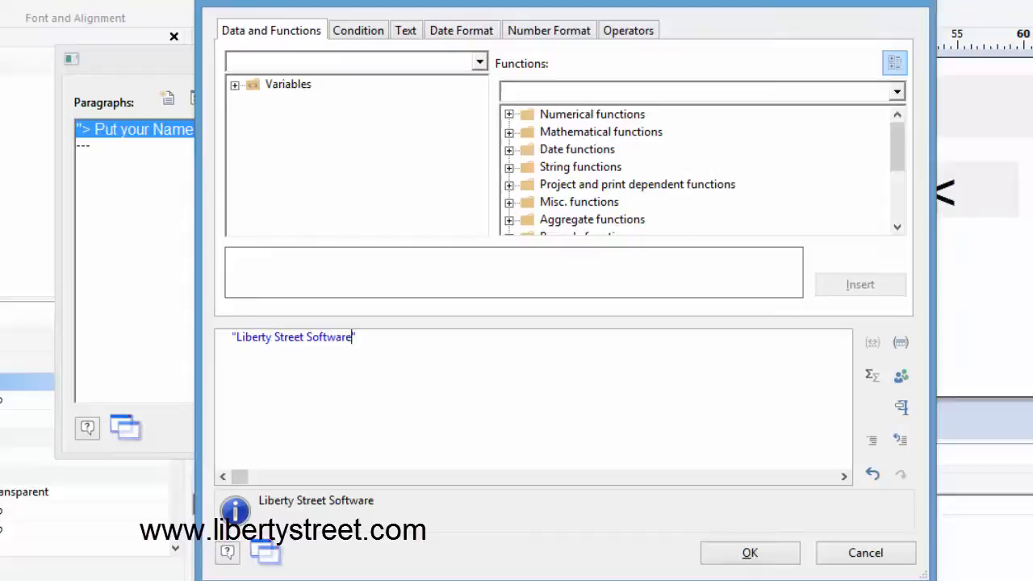
pyautogui.click(749, 553)
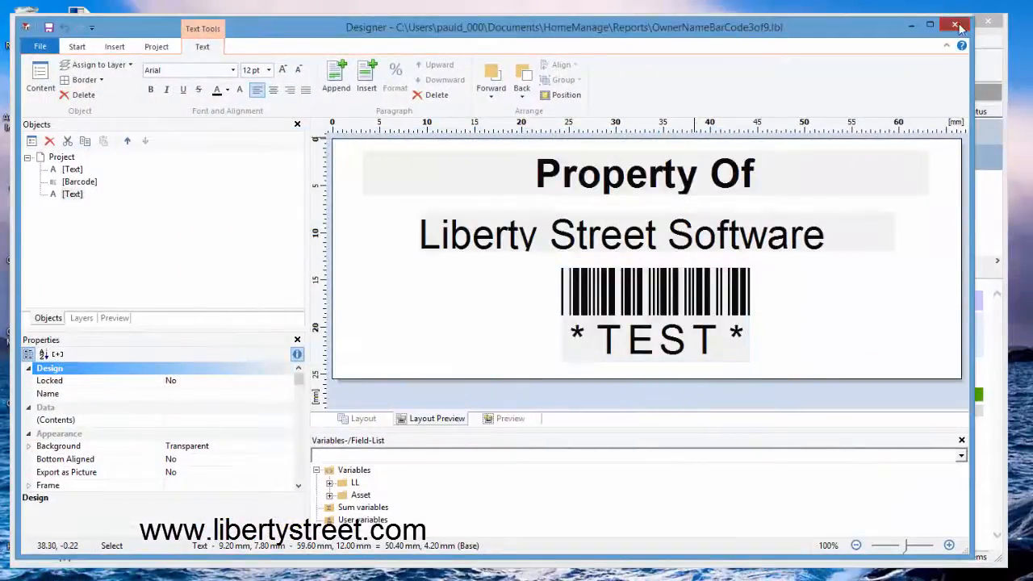
pyautogui.click(955, 24)
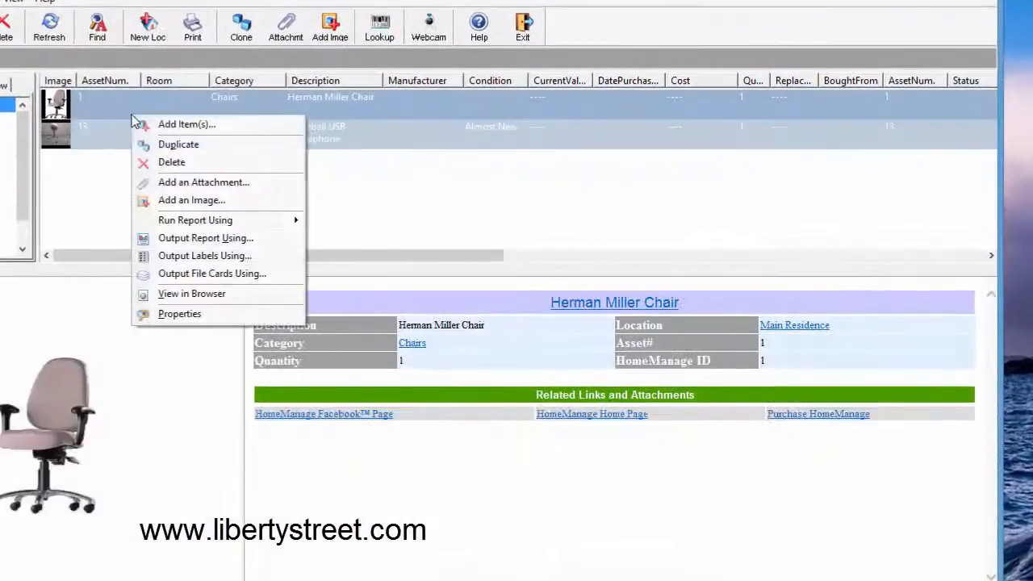
pyautogui.moveTo(194, 145)
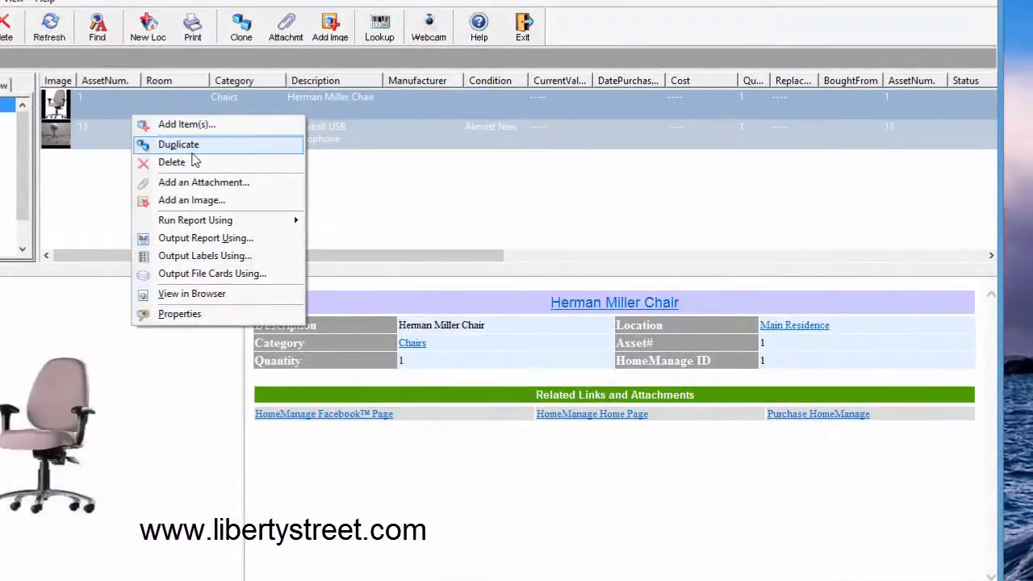
pyautogui.moveTo(184, 162)
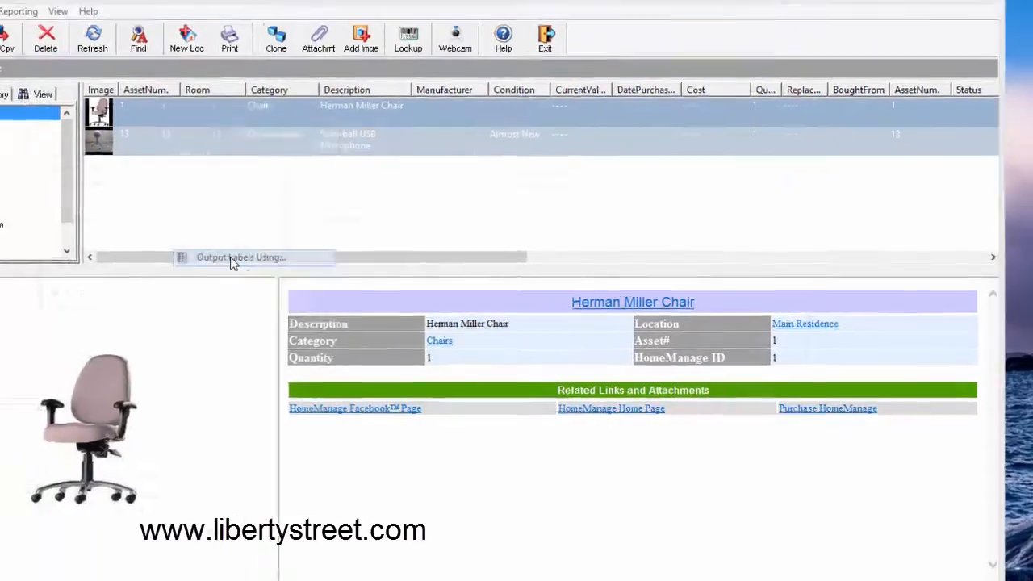
pyautogui.click(239, 256)
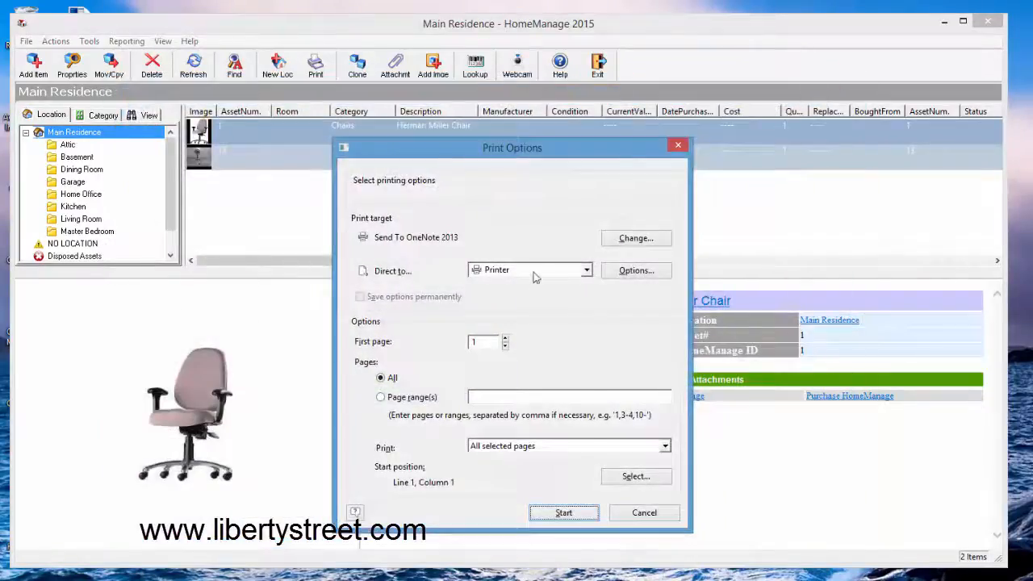
pyautogui.click(529, 270)
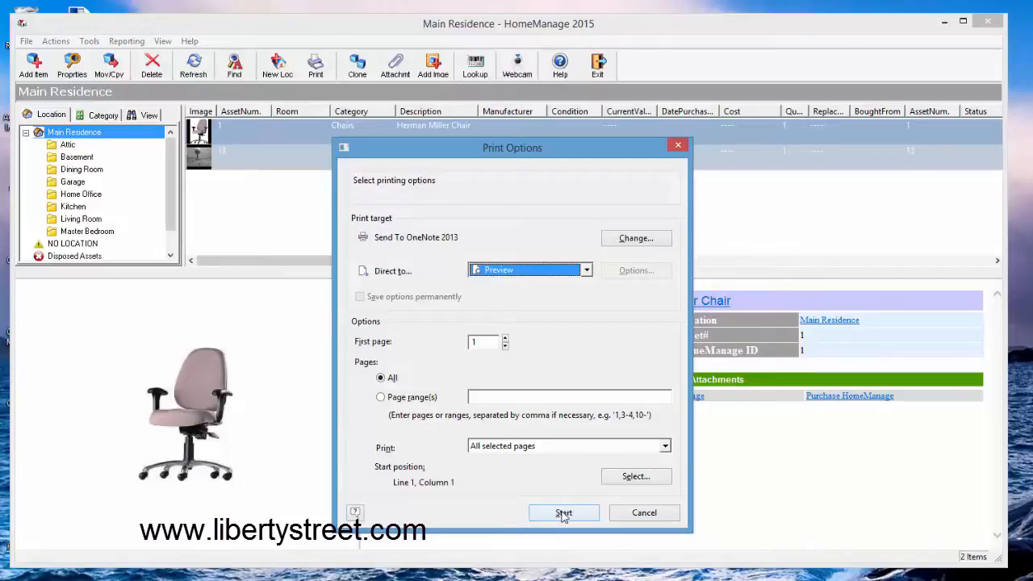
pyautogui.click(563, 513)
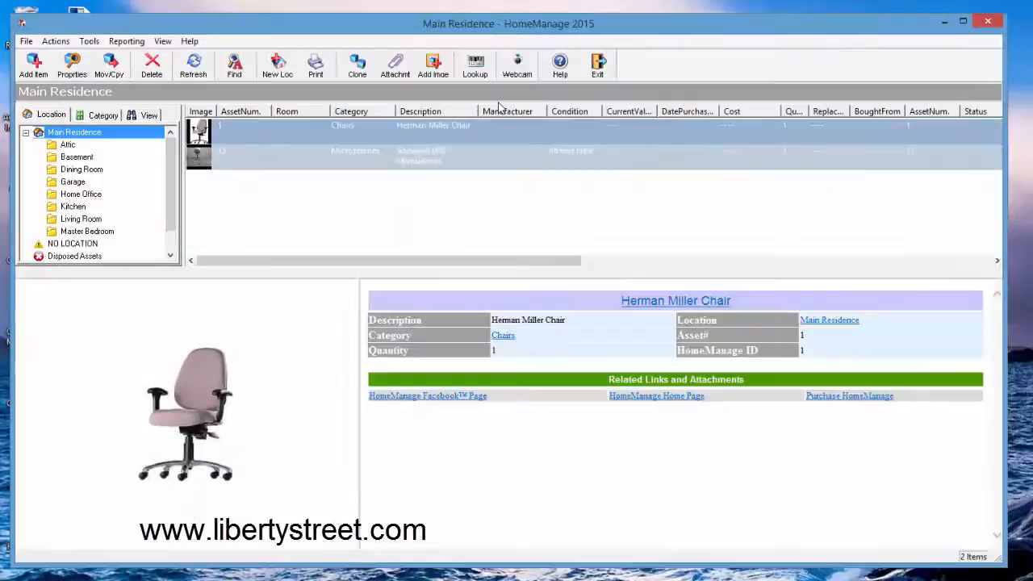
# - Cancel the Edit Report chooser and reopen OwnerNameBarCode3of9.lbl through Edit Labels
pyautogui.click(126, 40)
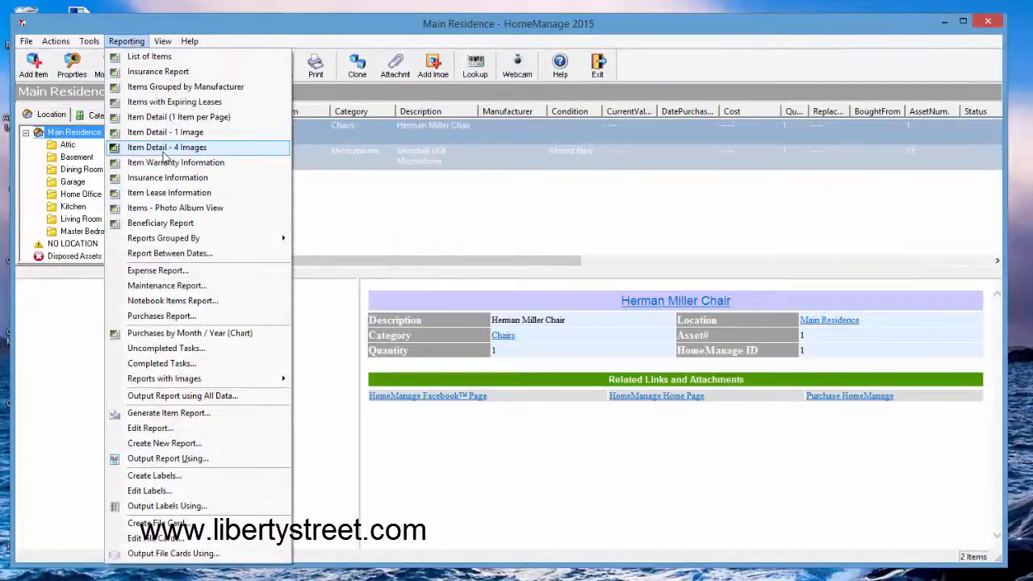
pyautogui.moveTo(202, 428)
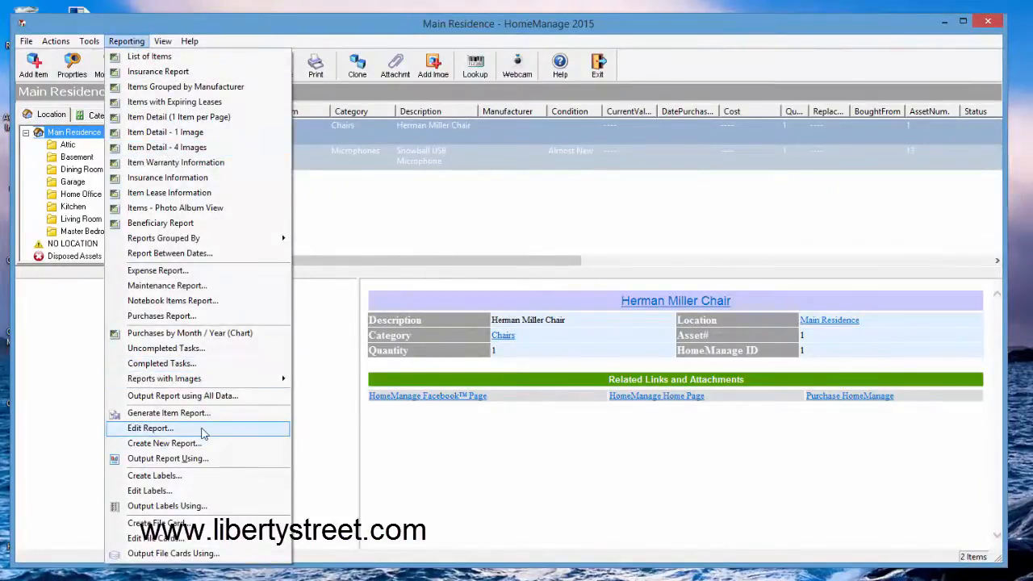
pyautogui.click(150, 427)
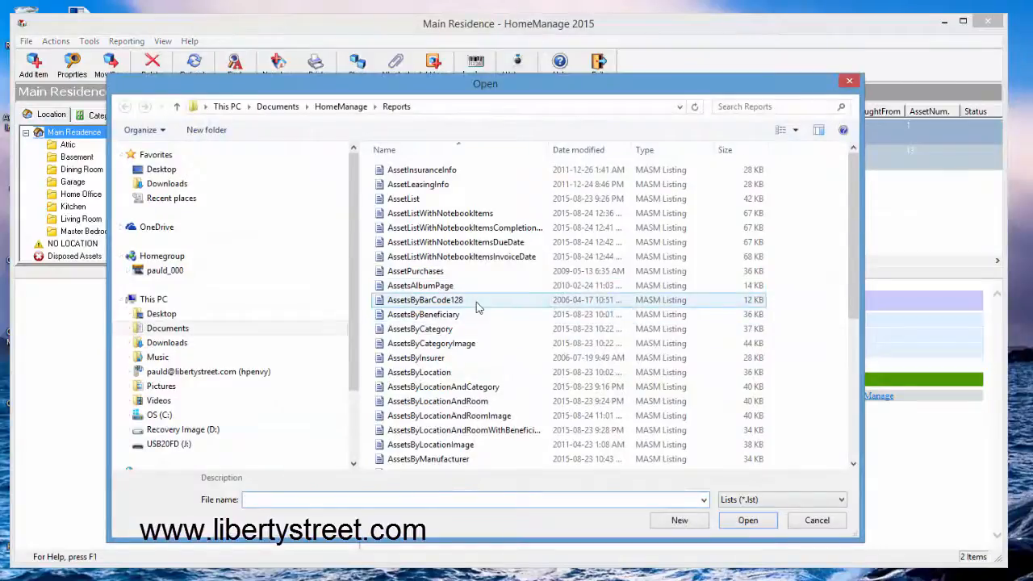
pyautogui.click(816, 520)
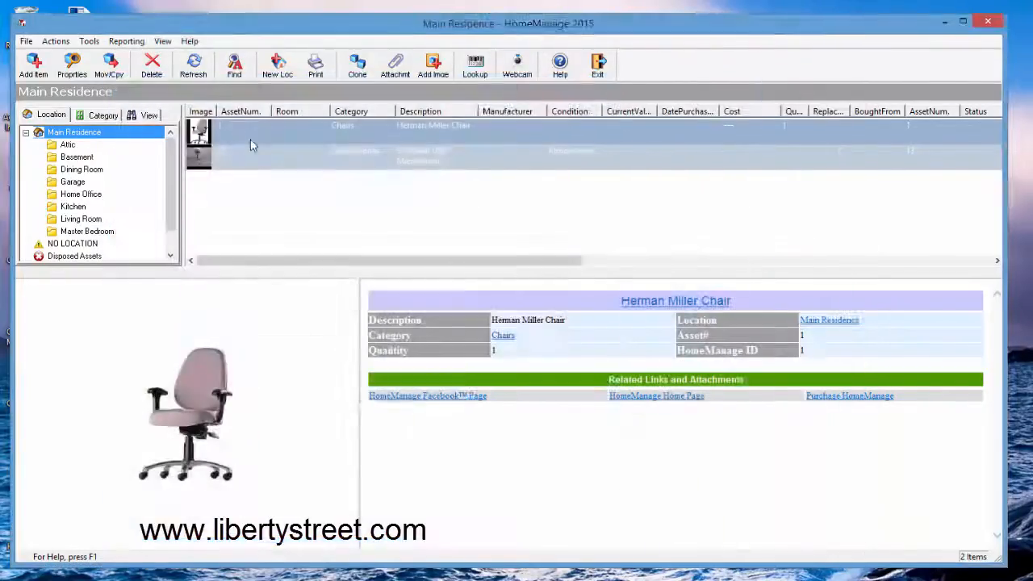
pyautogui.click(126, 40)
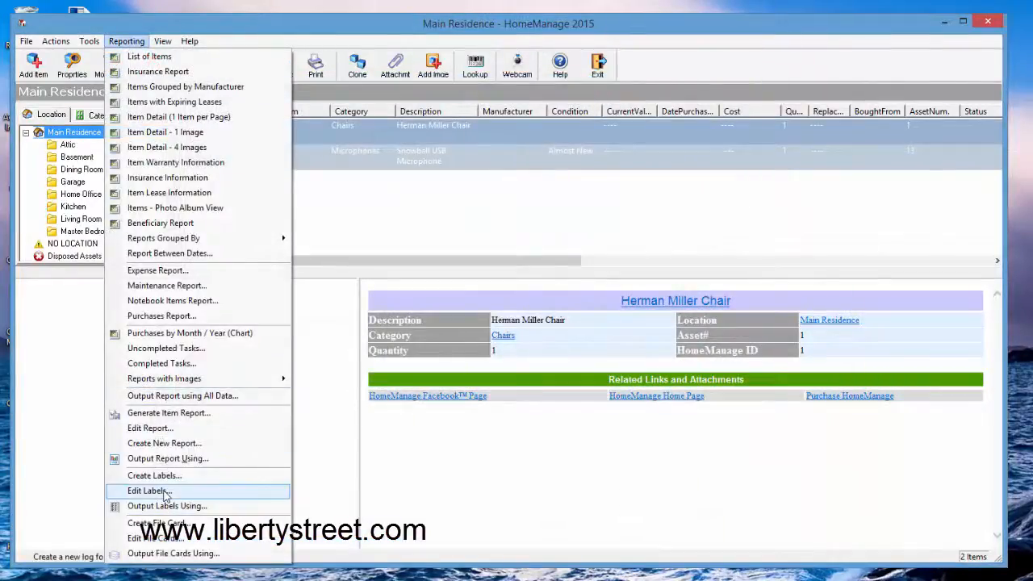
pyautogui.click(147, 491)
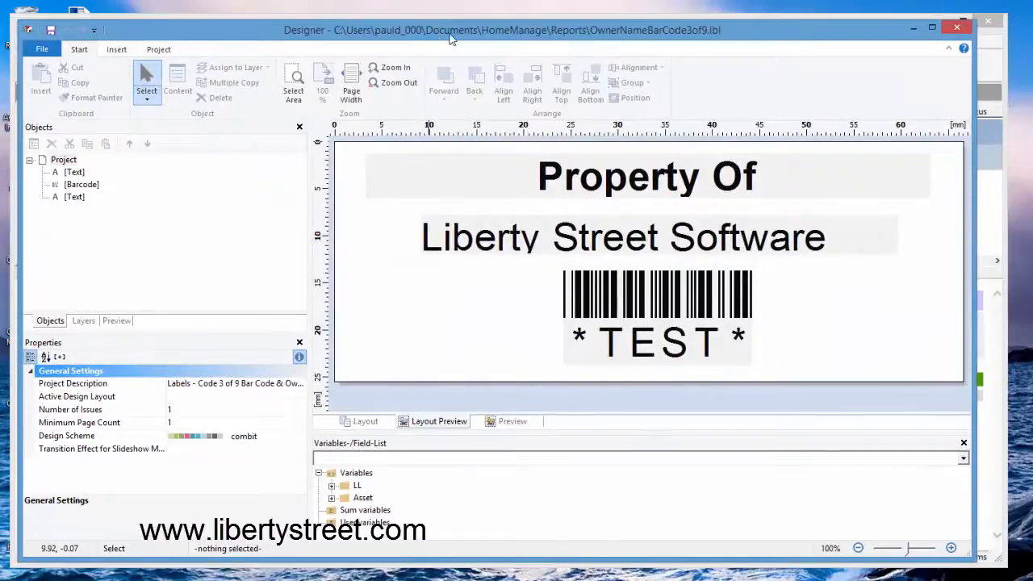
# - Save the label as a copy named CategoryDescriptionBarCode3of9
pyautogui.click(41, 50)
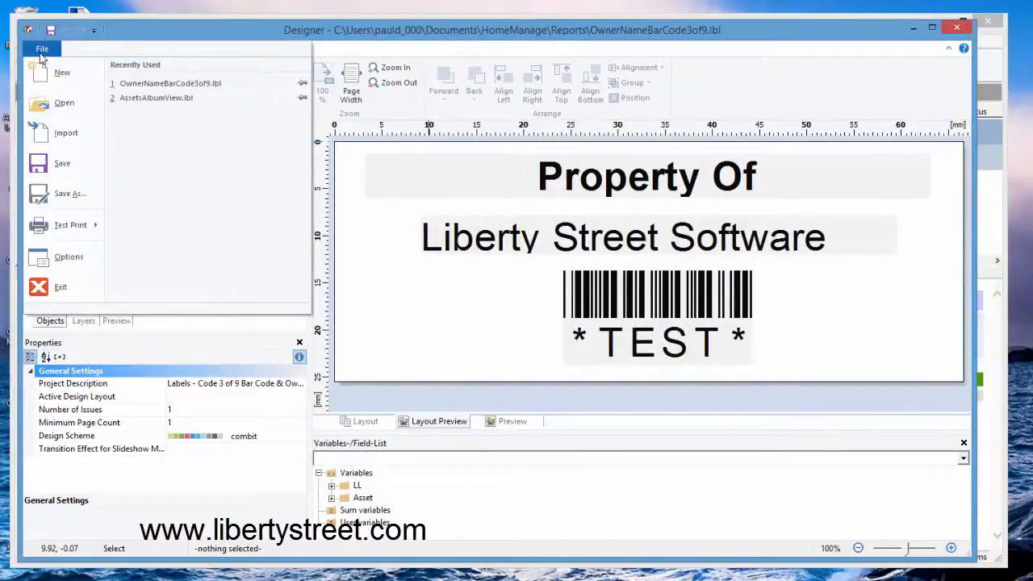
pyautogui.click(71, 194)
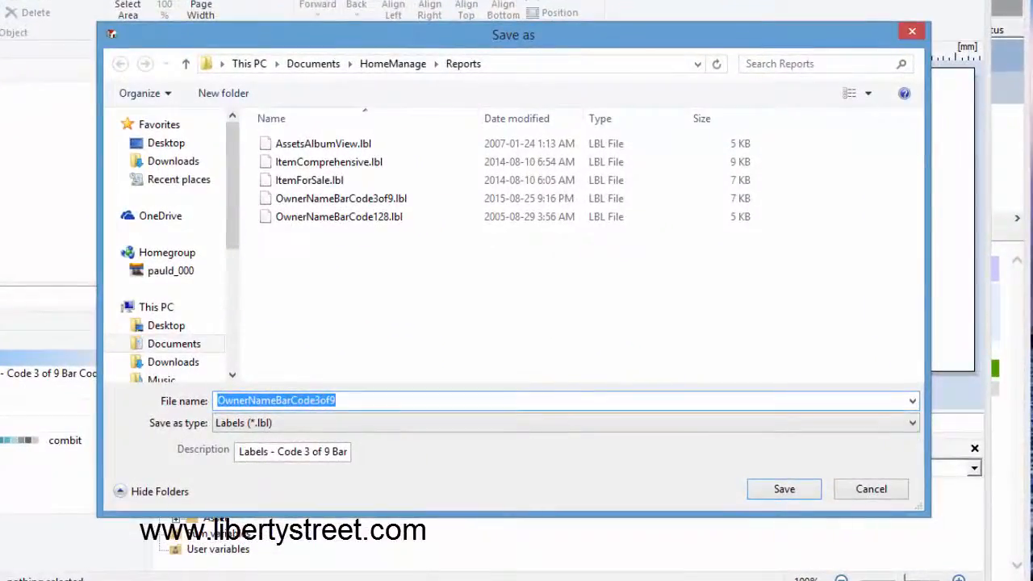
pyautogui.write('BarCode3of9')
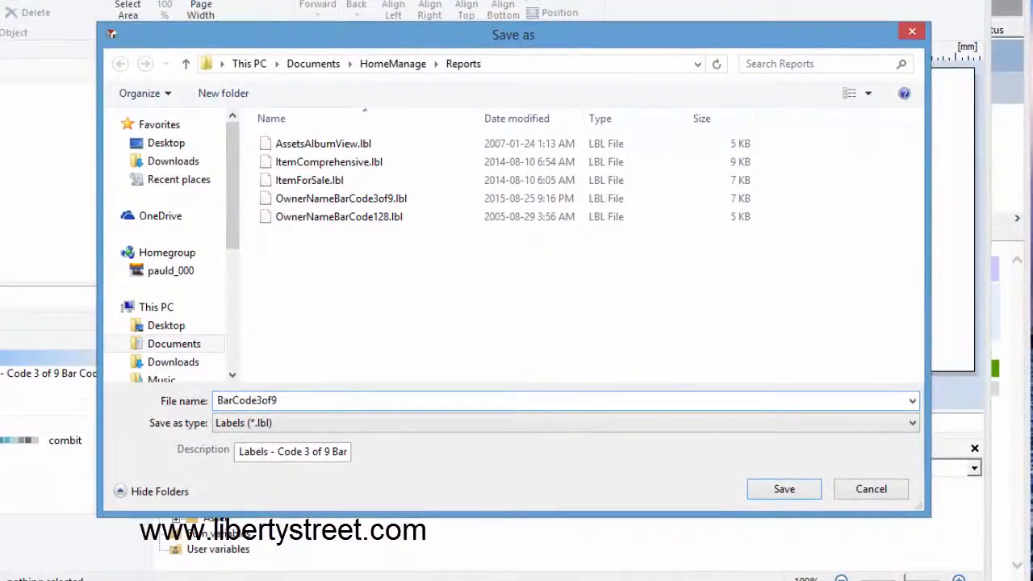
pyautogui.write('CategoryDescription')
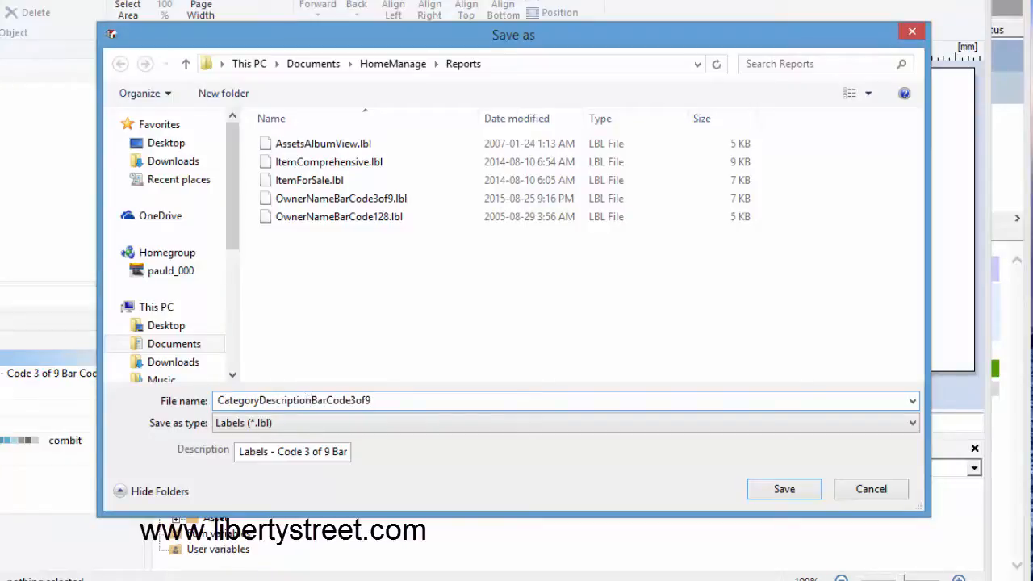
pyautogui.click(783, 489)
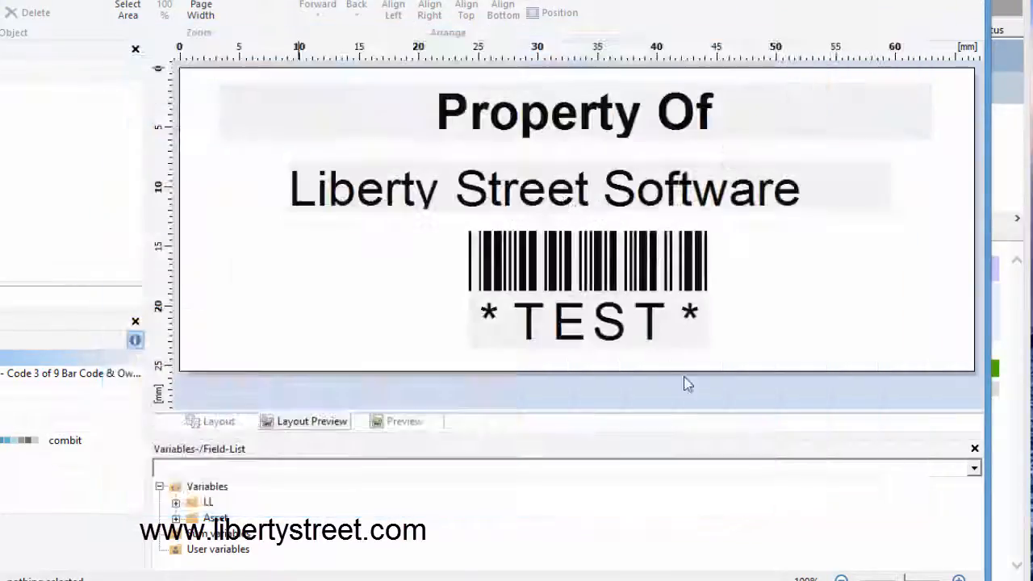
# - Replace the Property Of and company name lines with Asset.Category and Asset.Description fields
pyautogui.click(574, 109)
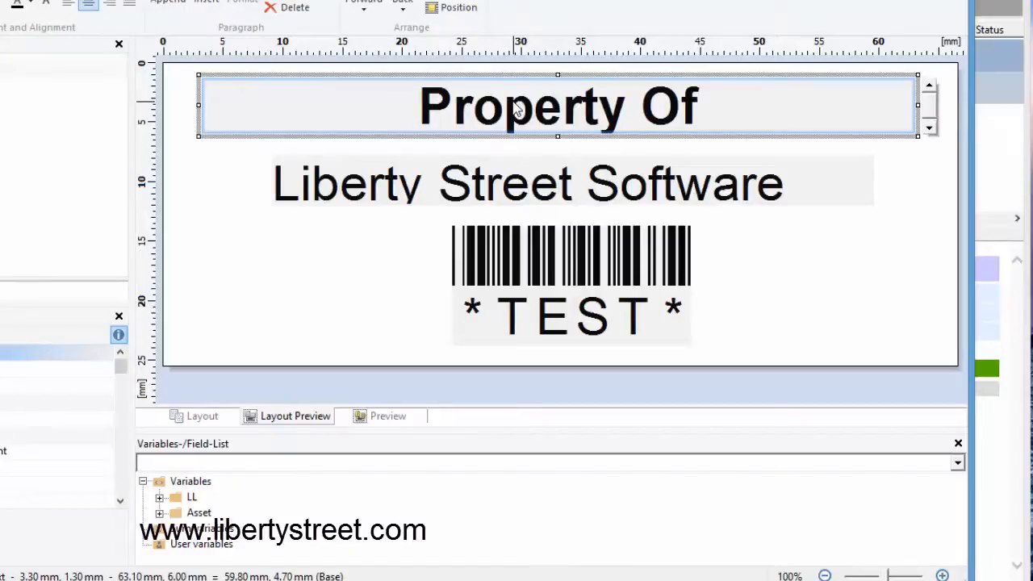
pyautogui.rightClick(557, 105)
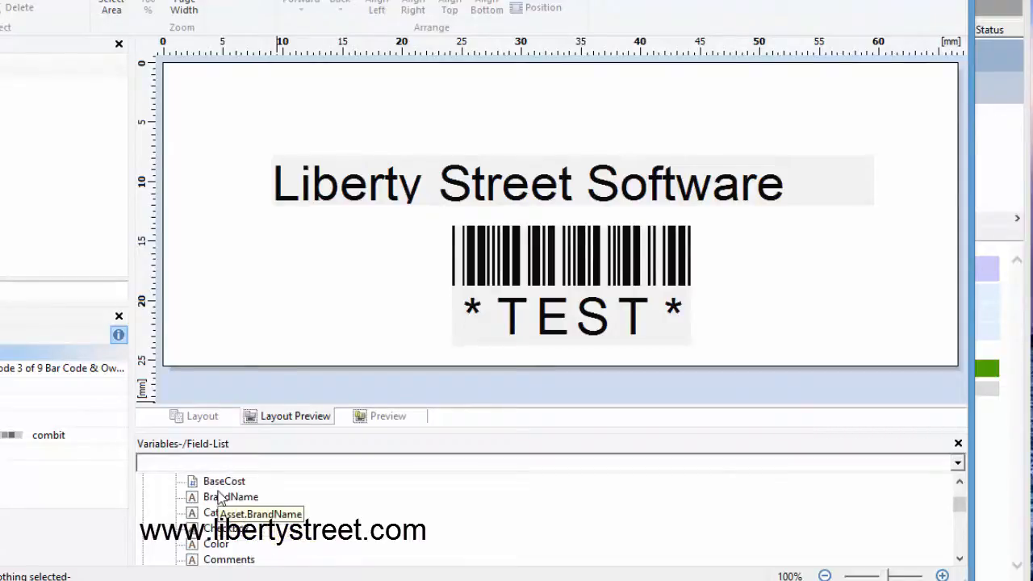
pyautogui.click(224, 513)
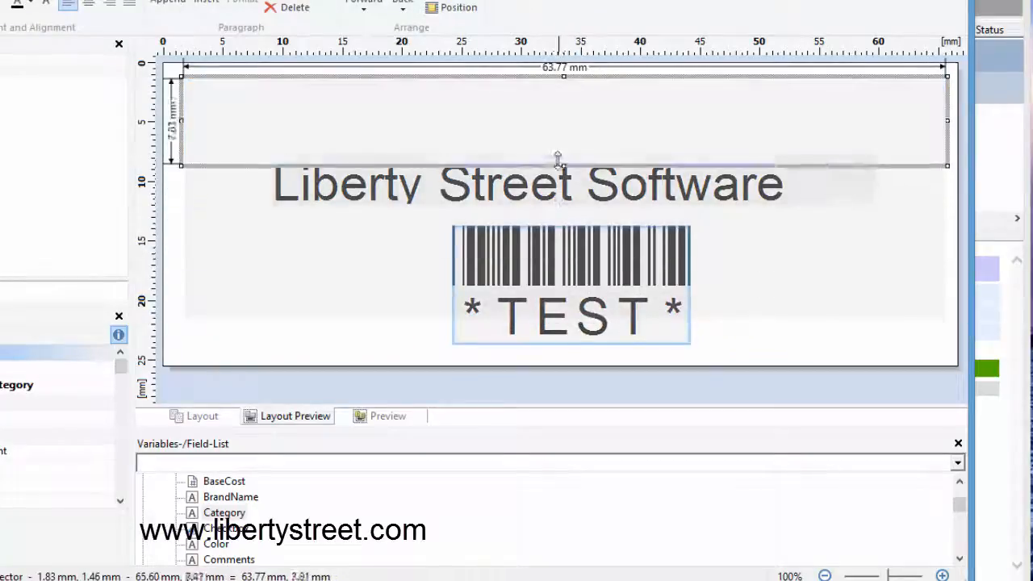
pyautogui.moveTo(557, 160); pyautogui.dragTo(560, 136)
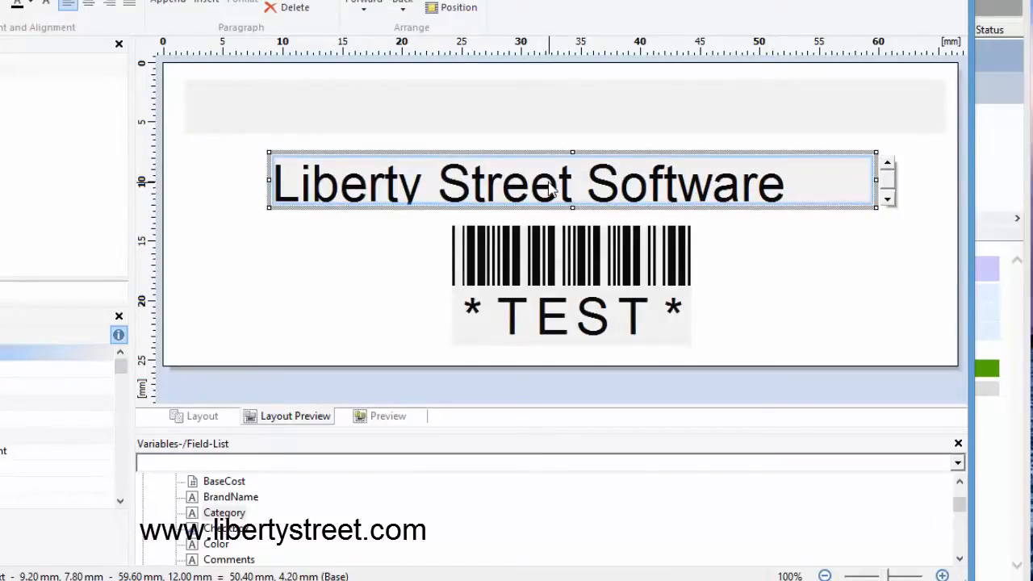
pyautogui.rightClick(549, 184)
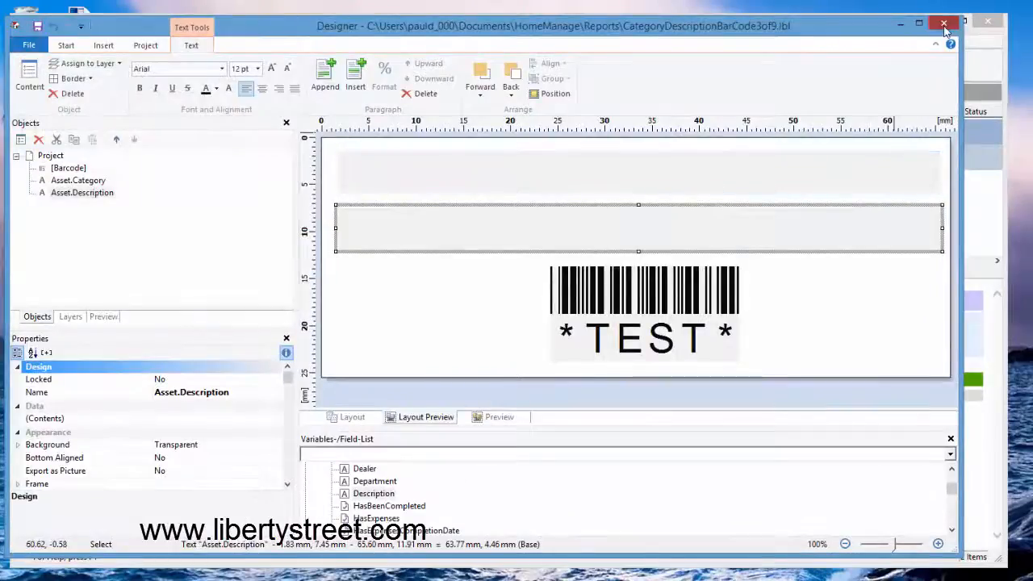
# - Close the designer and preview the CategoryDescriptionBarCode3of9 labels for the Chair and Microphone
pyautogui.click(944, 23)
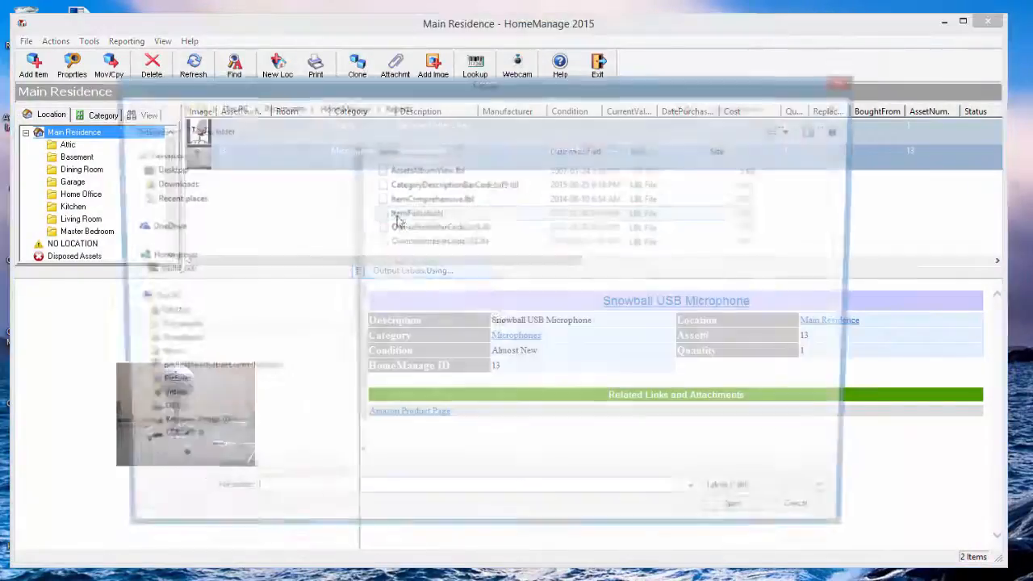
pyautogui.click(453, 184)
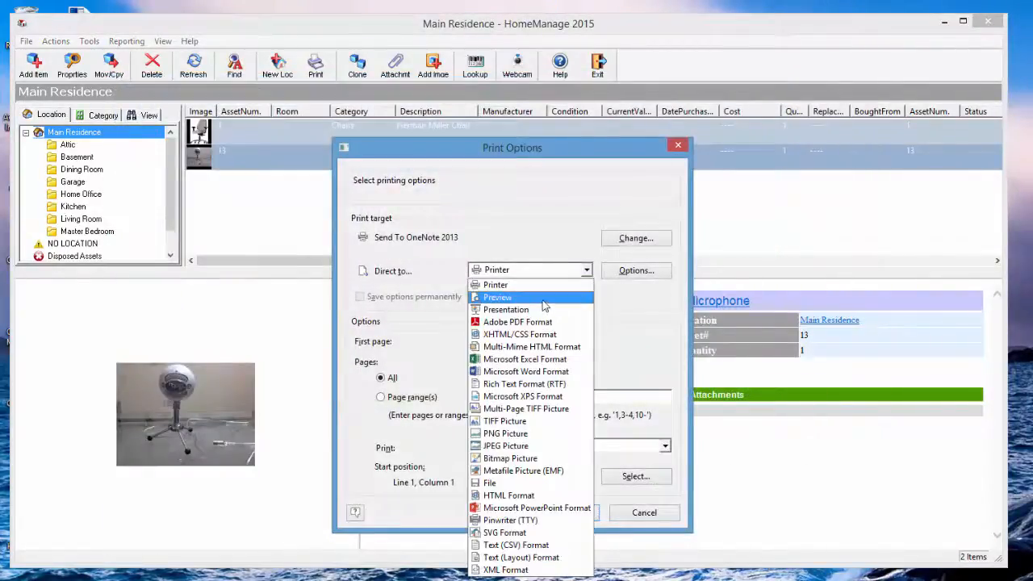
pyautogui.click(497, 297)
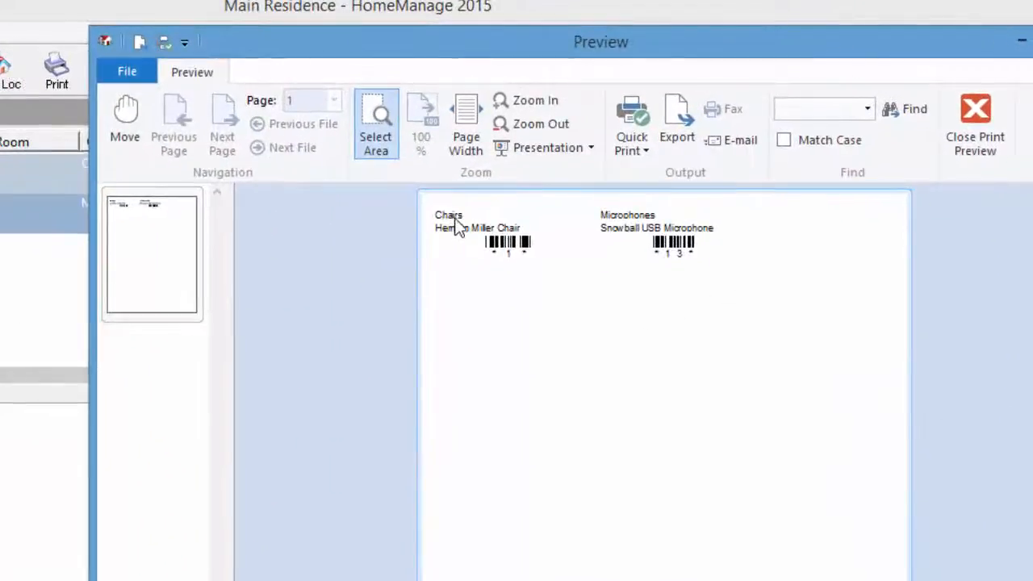
pyautogui.moveTo(600, 41); pyautogui.dragTo(355, 39)
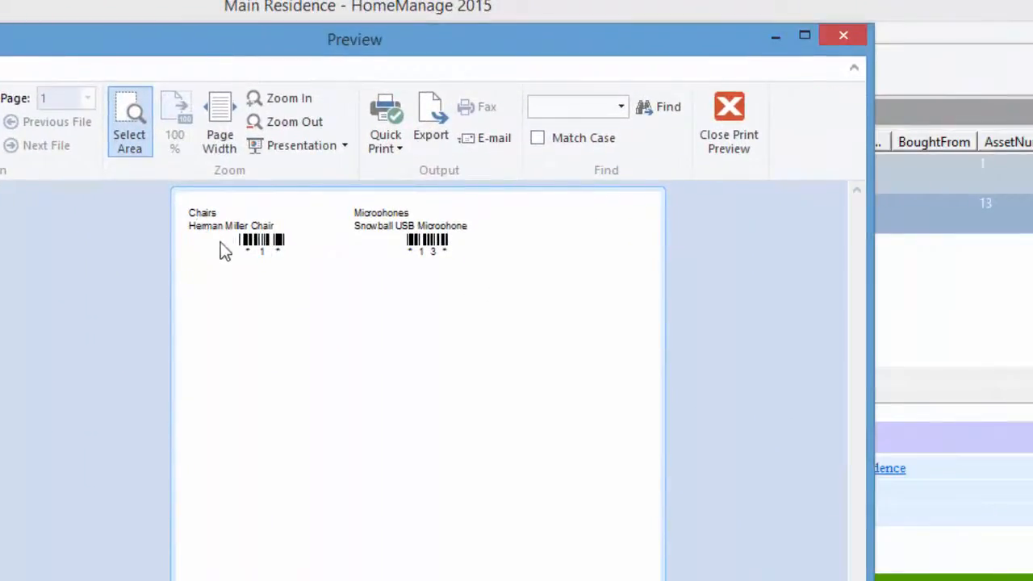
pyautogui.moveTo(267, 257)
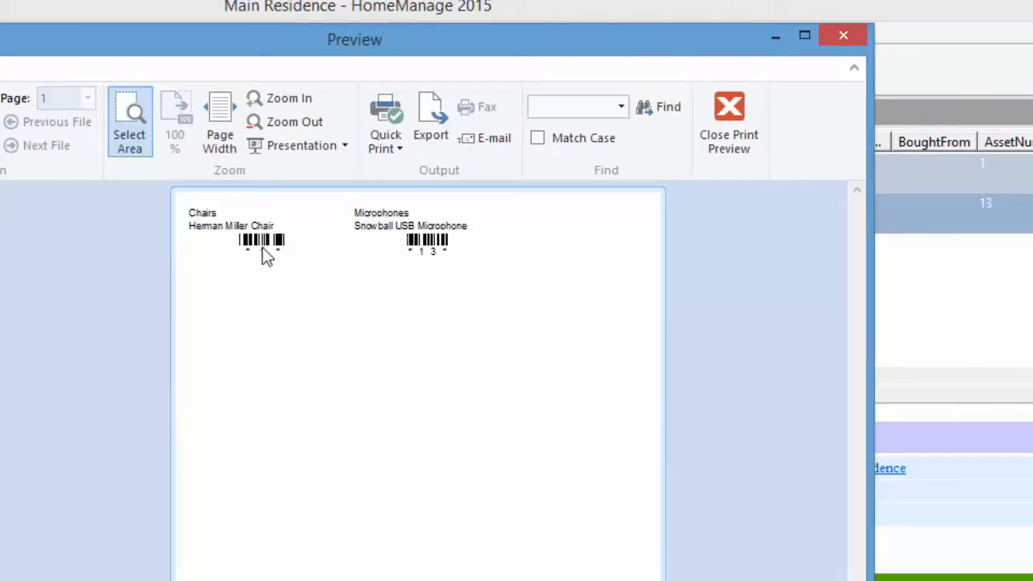